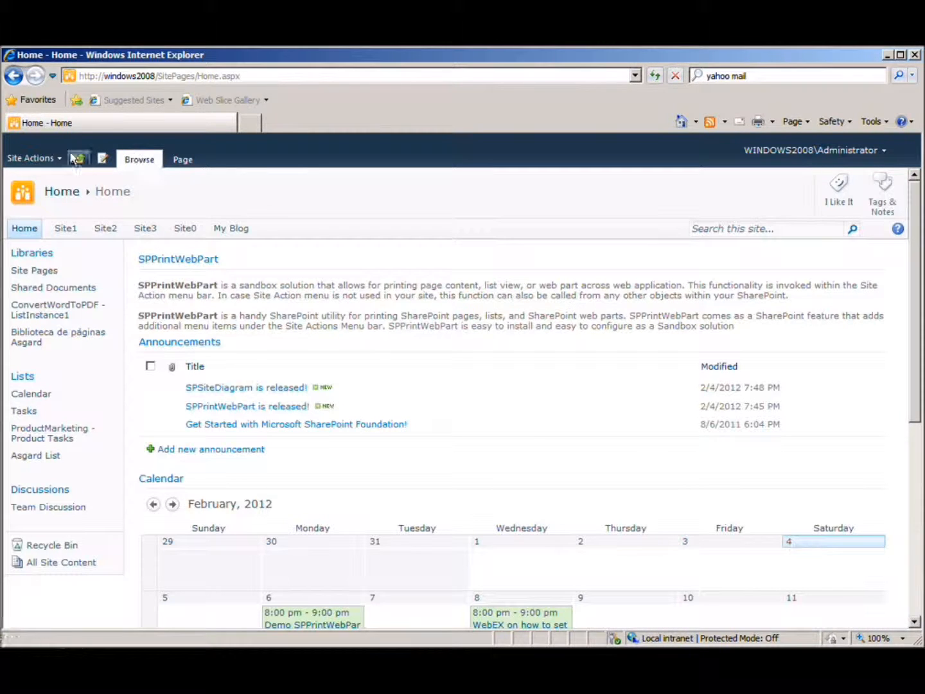
# Turn on Print WebPart so print icons appear beside each web part title.
pyautogui.click(31, 158)
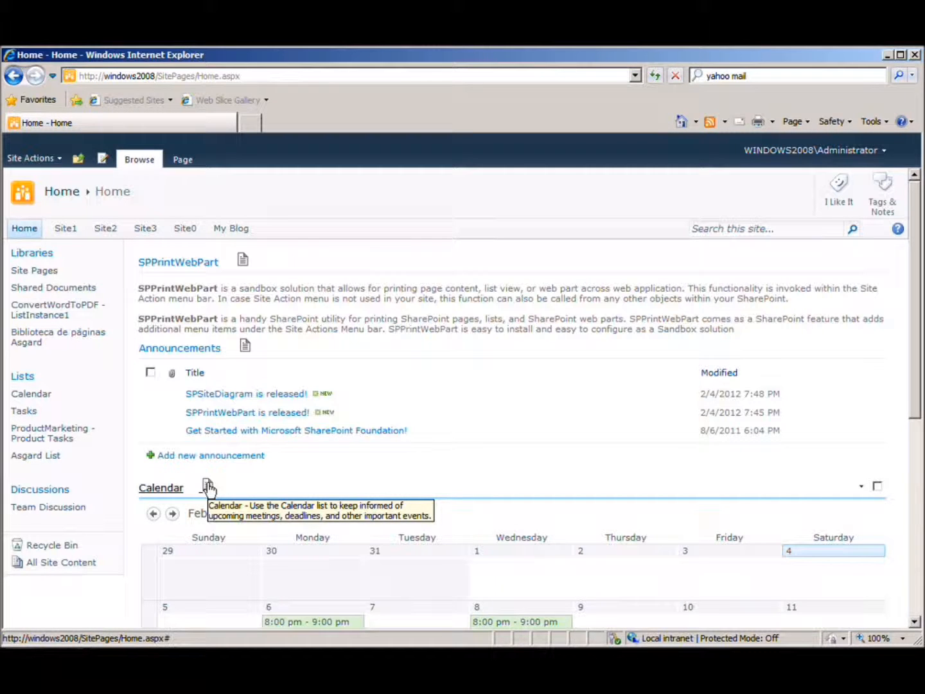
pyautogui.moveTo(244, 261)
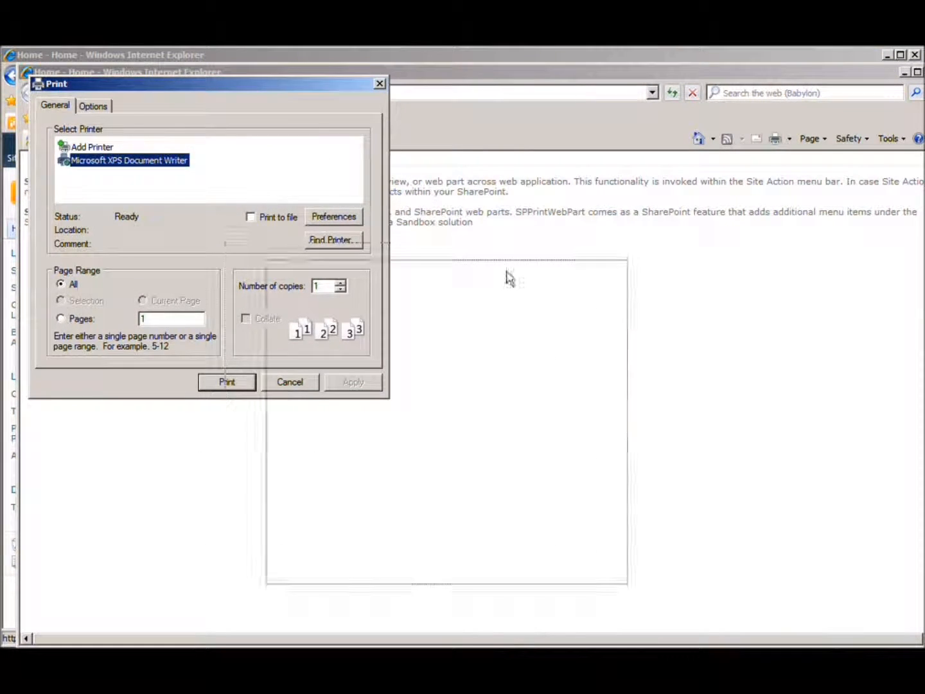
# Open the Calendar web part's February 2012 view in its own print window.
pyautogui.click(289, 382)
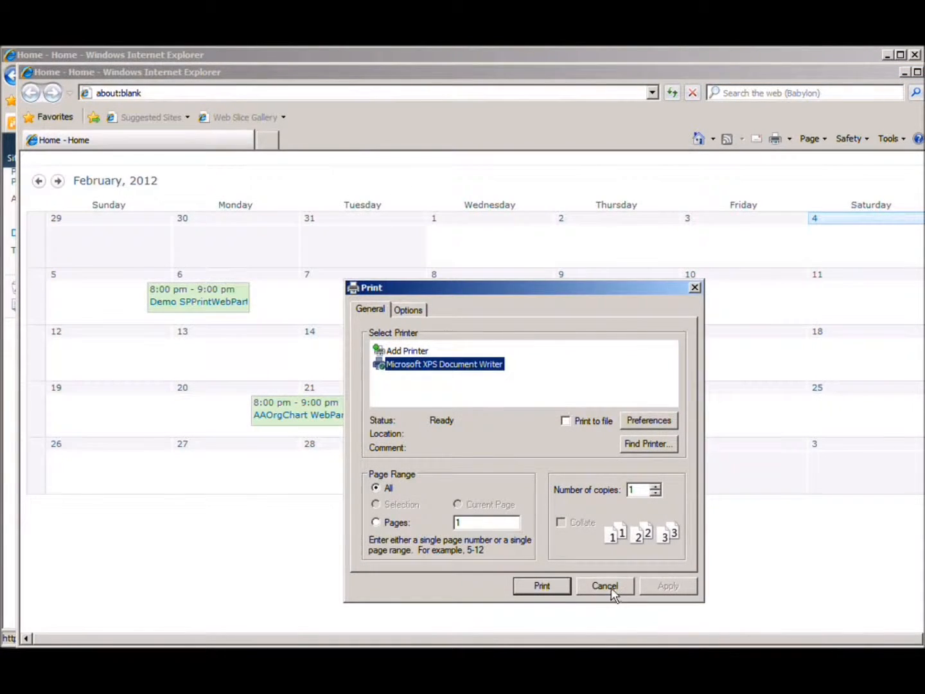
# Cancel the calendar print and open the Site Actions menu.
pyautogui.click(604, 586)
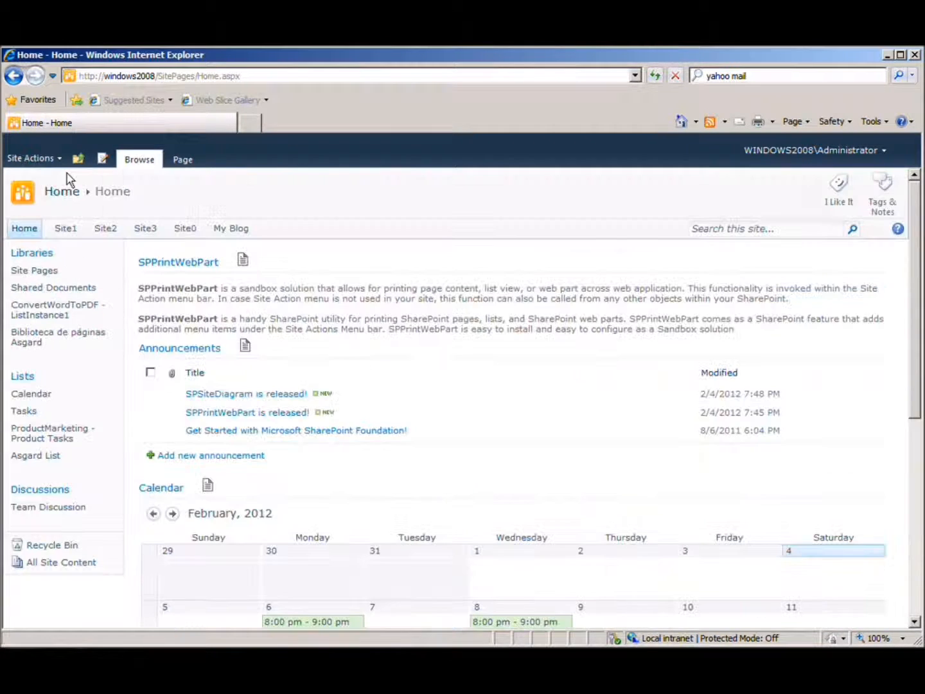
pyautogui.click(30, 158)
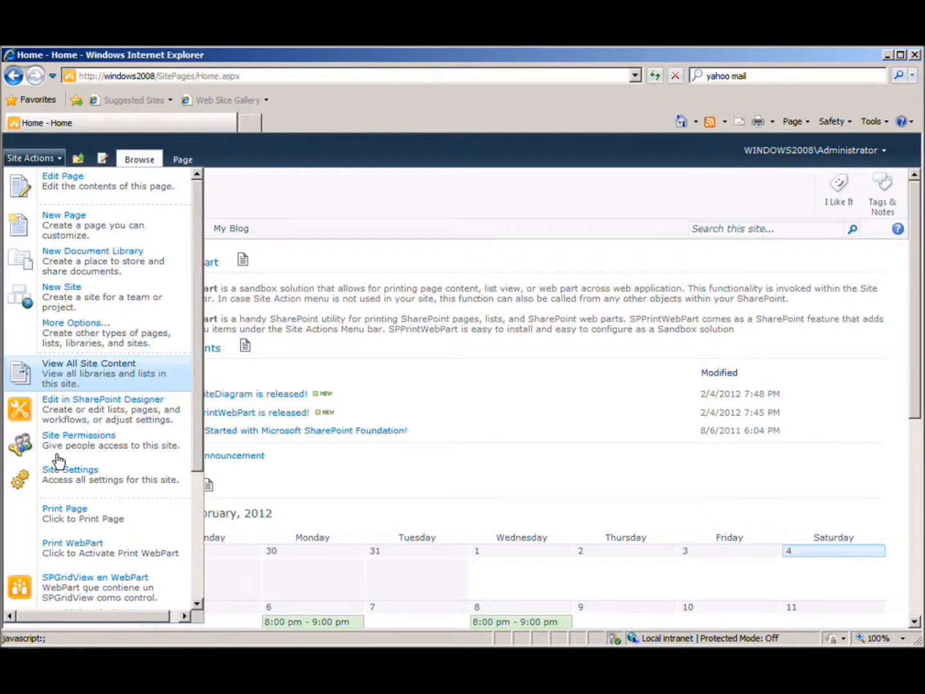
pyautogui.moveTo(141, 513)
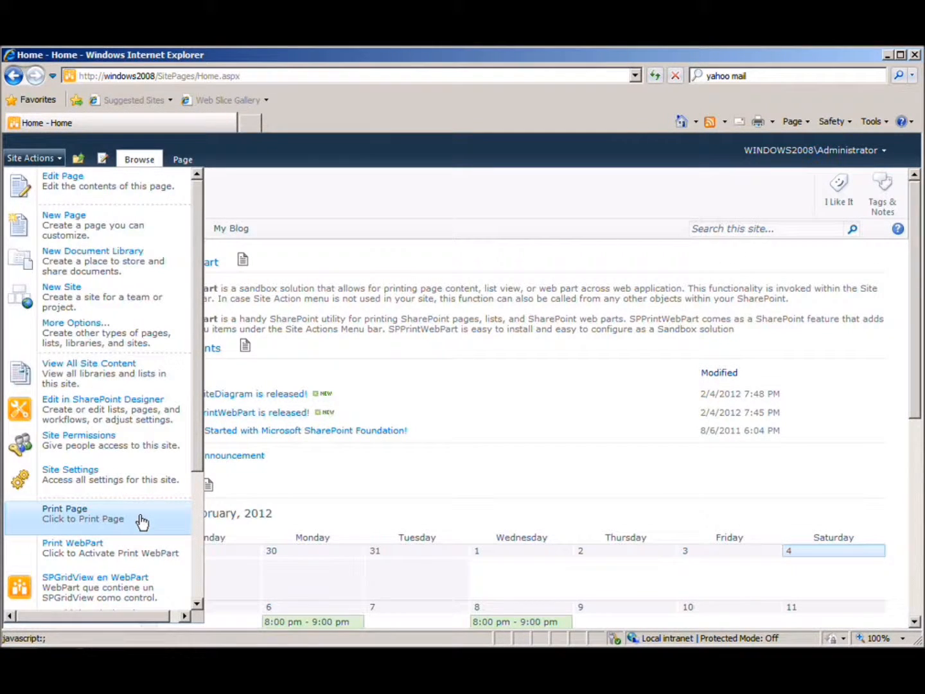
# Print the whole home page, dismissing the evaluation-version notice and confirming Print.
pyautogui.click(64, 512)
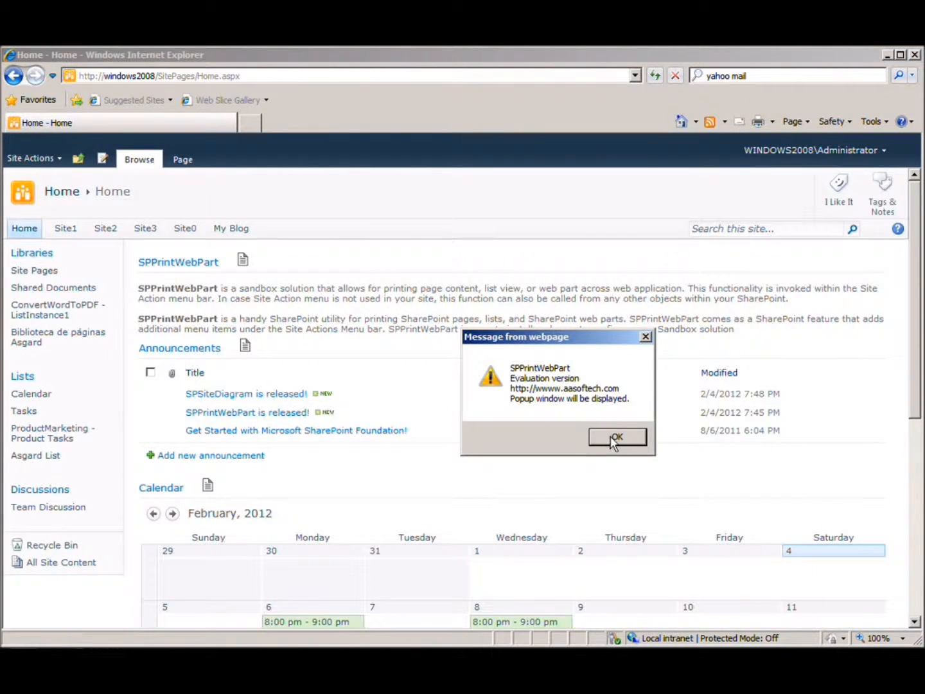
pyautogui.click(616, 437)
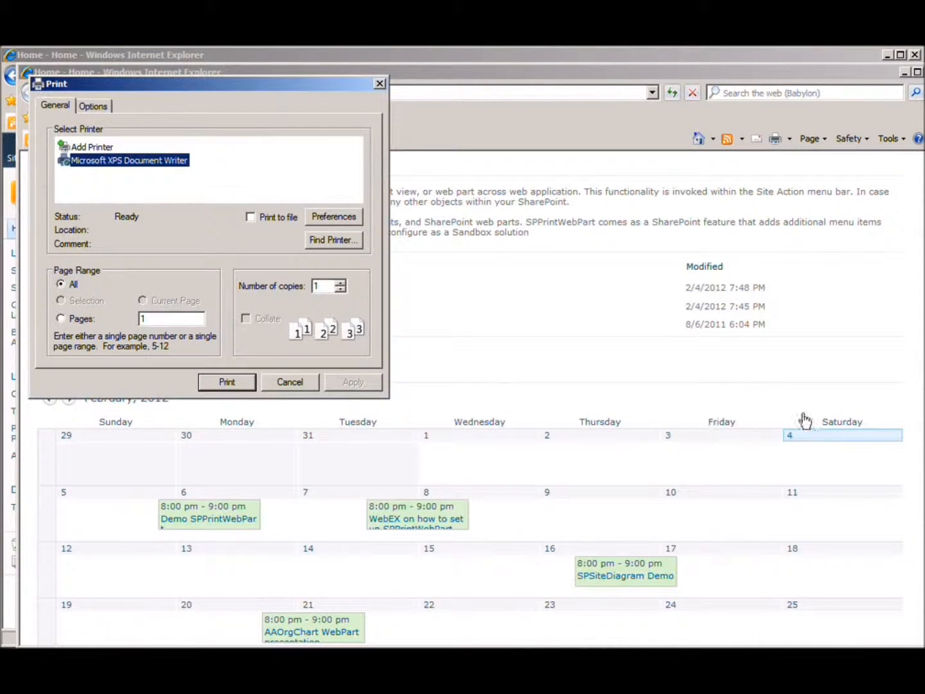
pyautogui.click(289, 382)
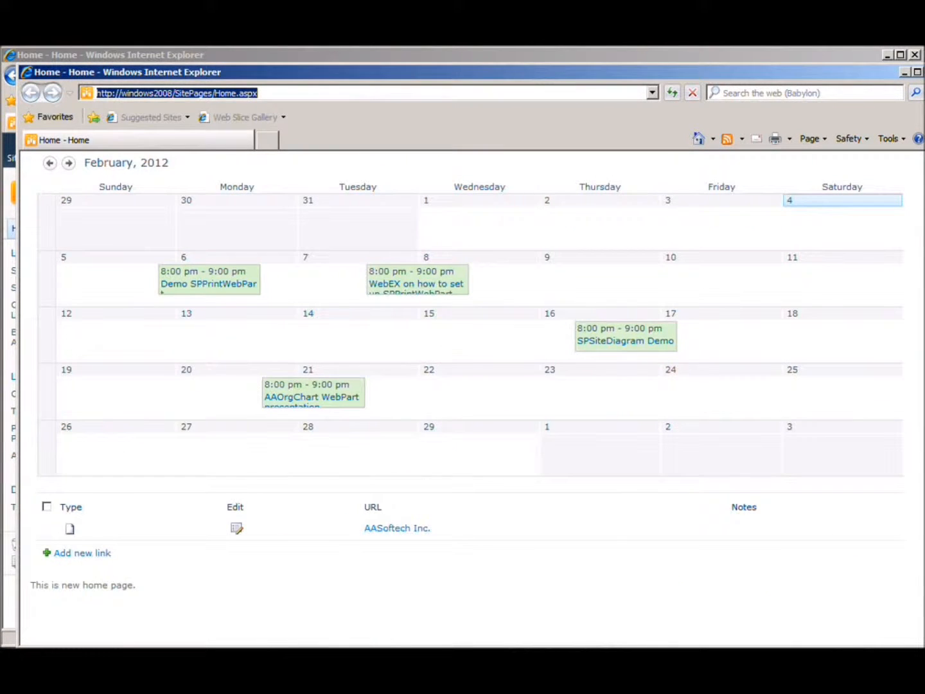